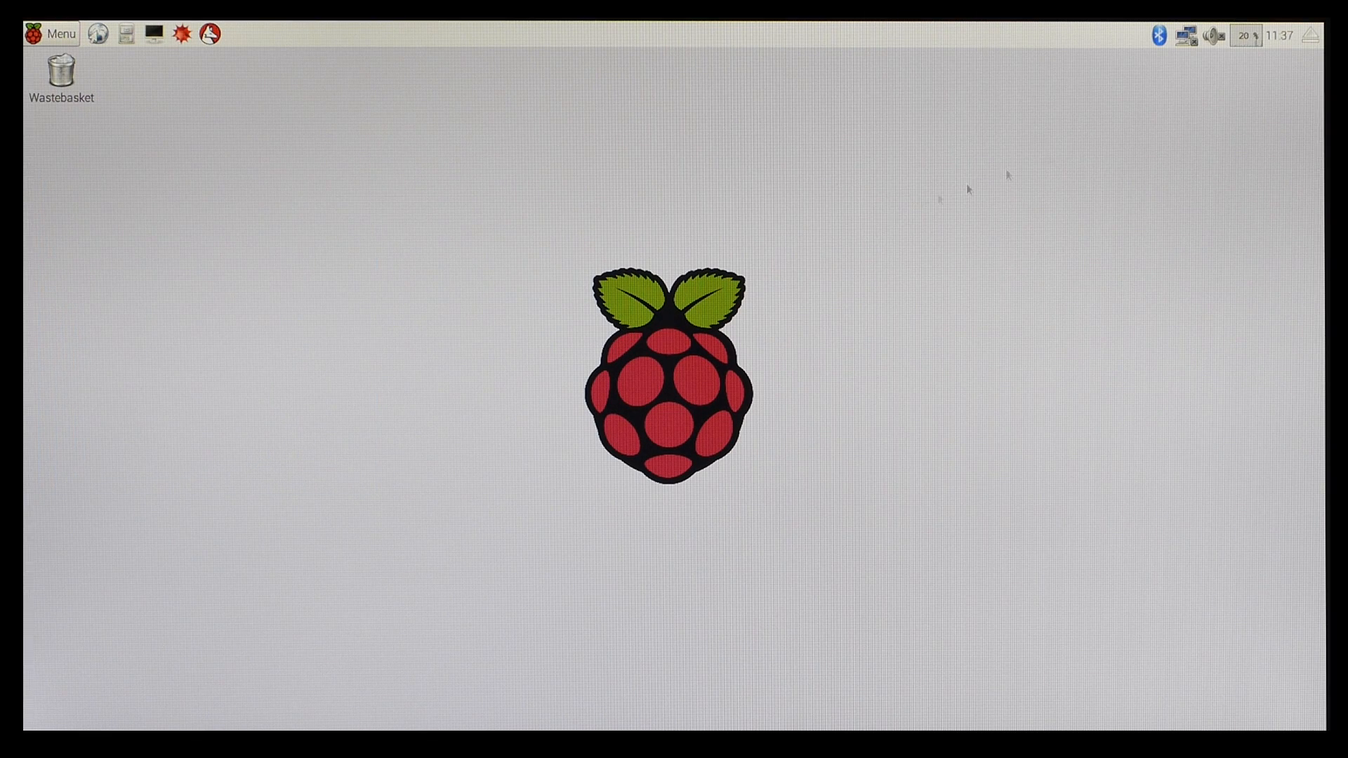
Select EE-BrightBox-p29s6c from the taskbar network list, bringing up its empty Pre Shared Key prompt
left_click(1188, 35)
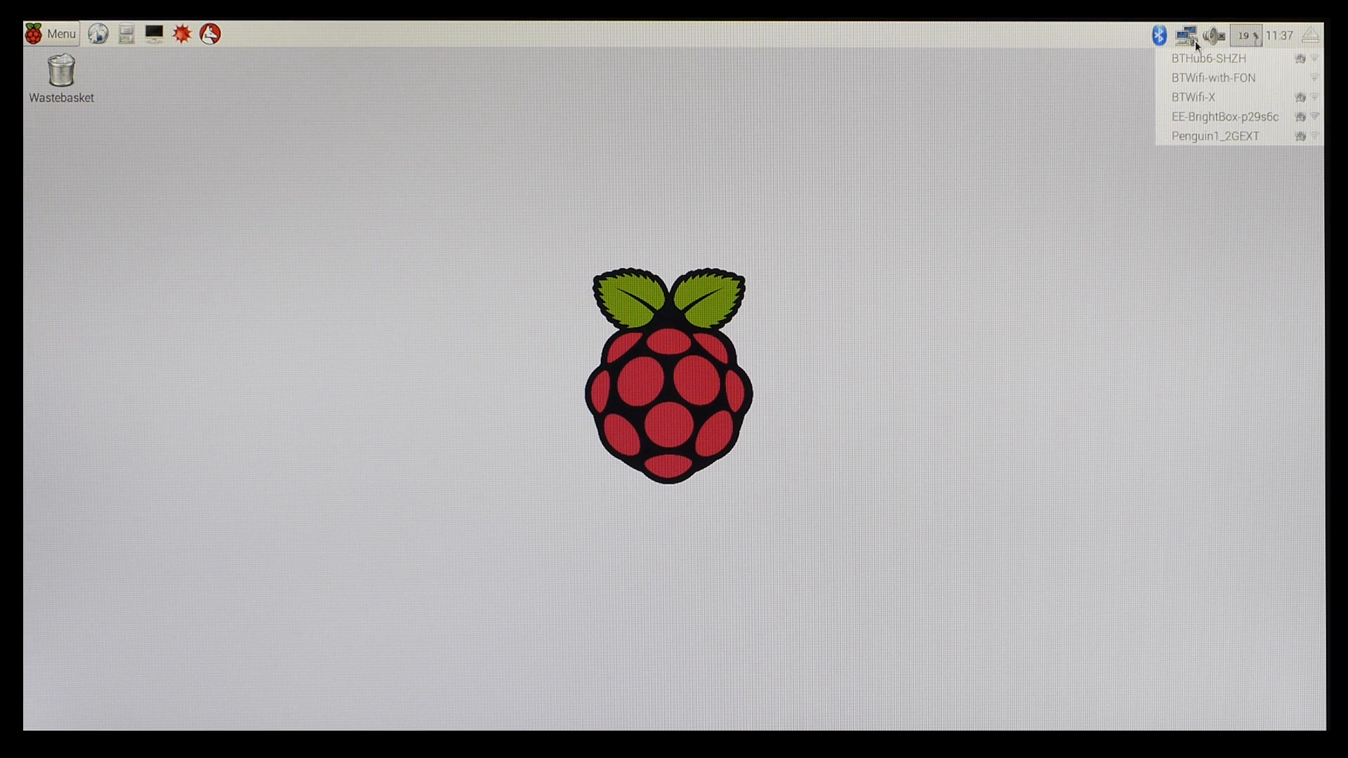
mouse_move(1213, 115)
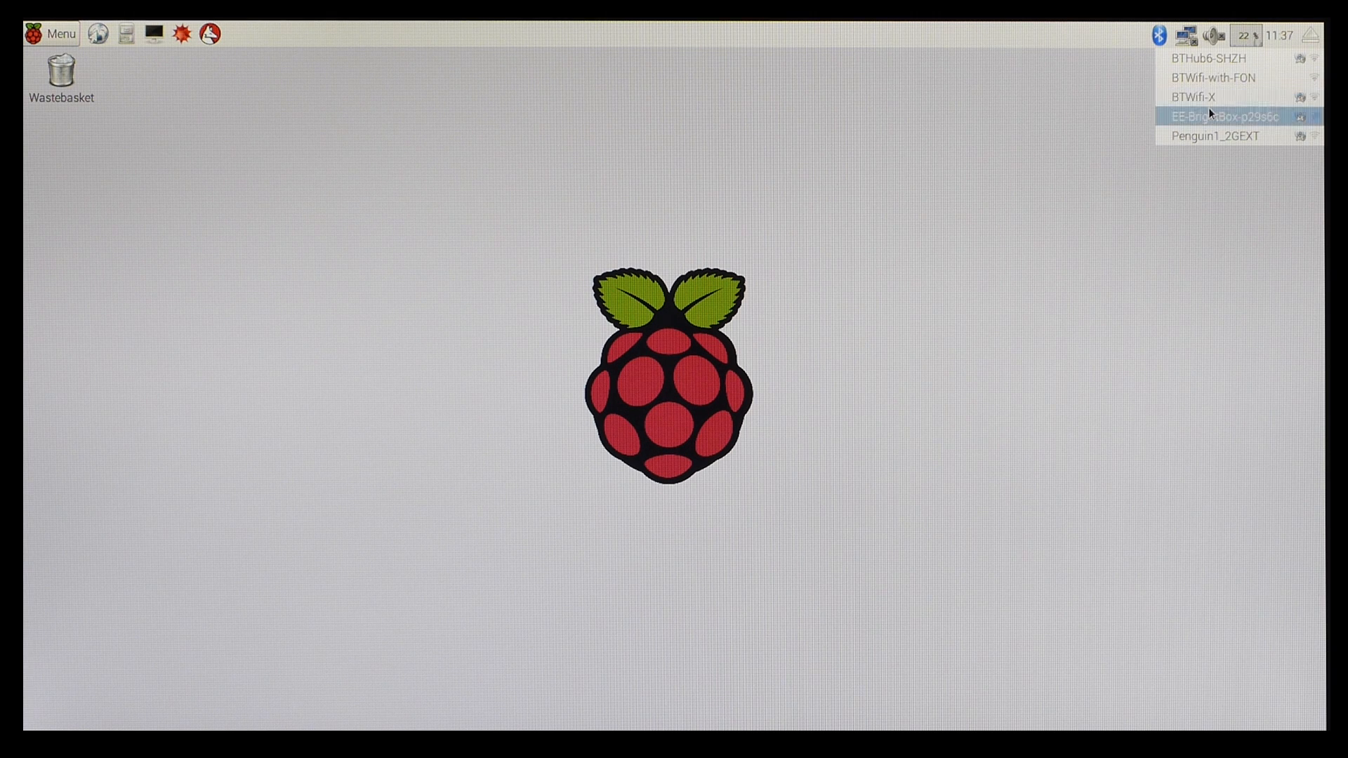
left_click(1223, 115)
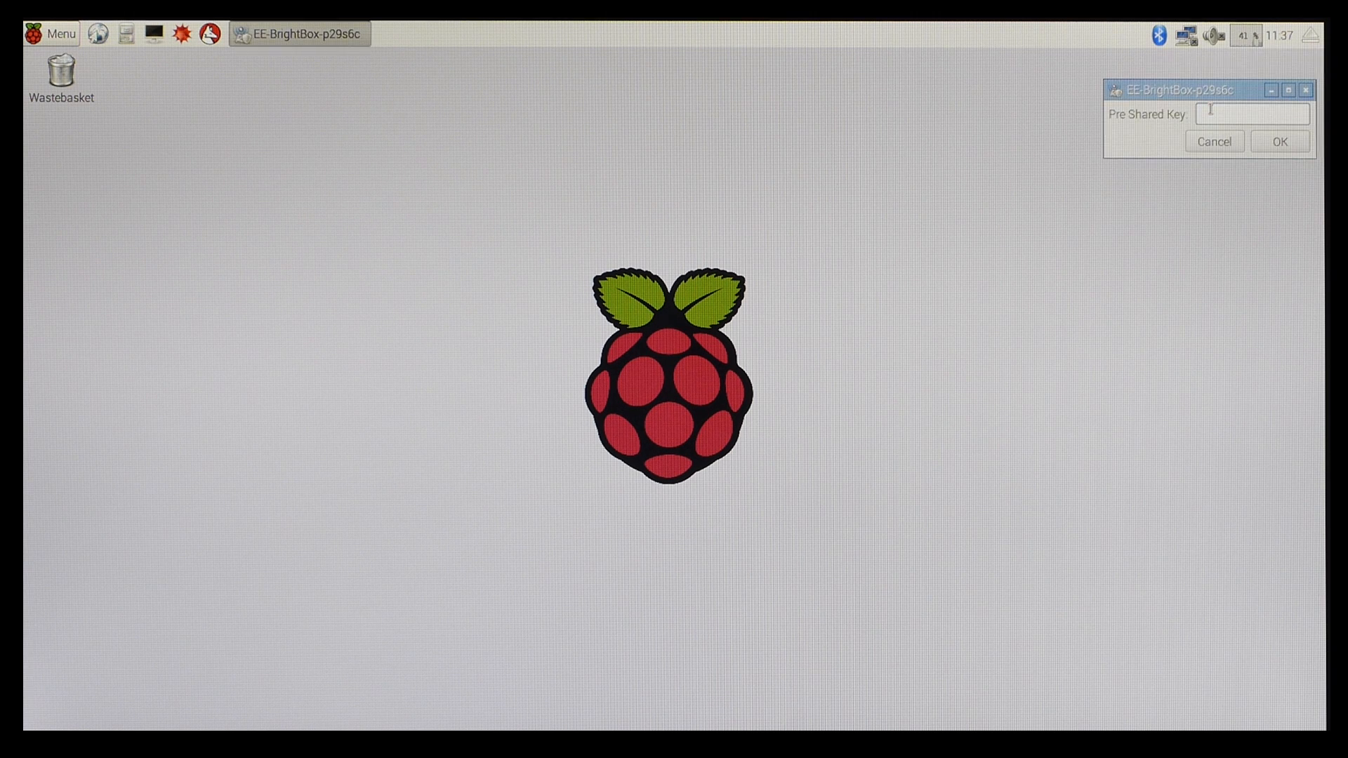